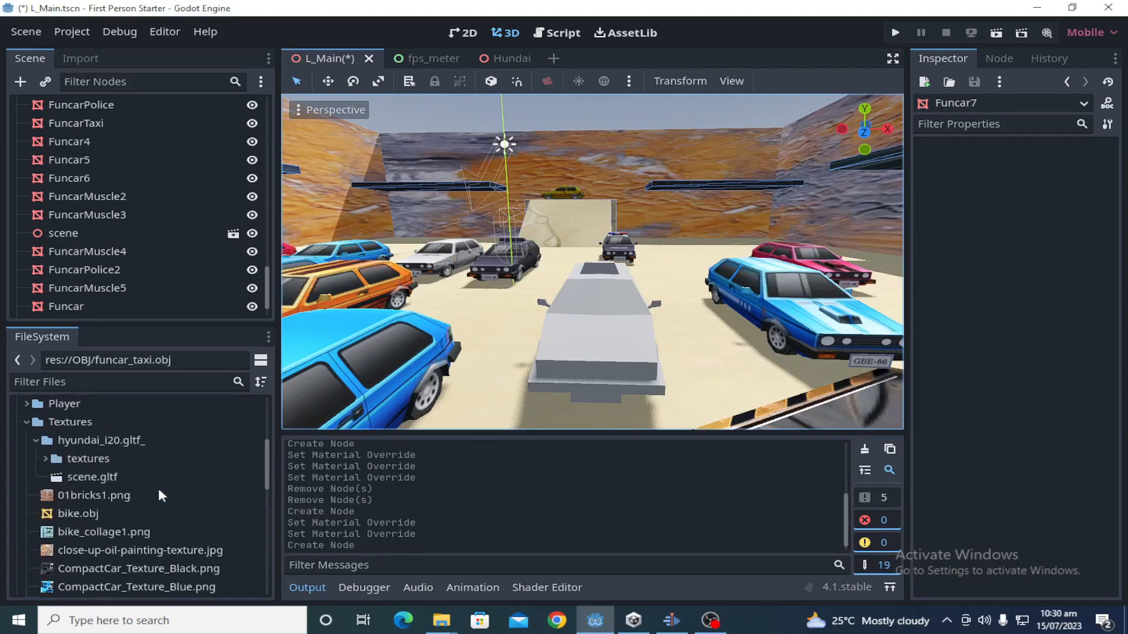
# Step: Expand the jme3test.app package and open TestBatchNode.java in the code editor
pyautogui.scroll(-3)
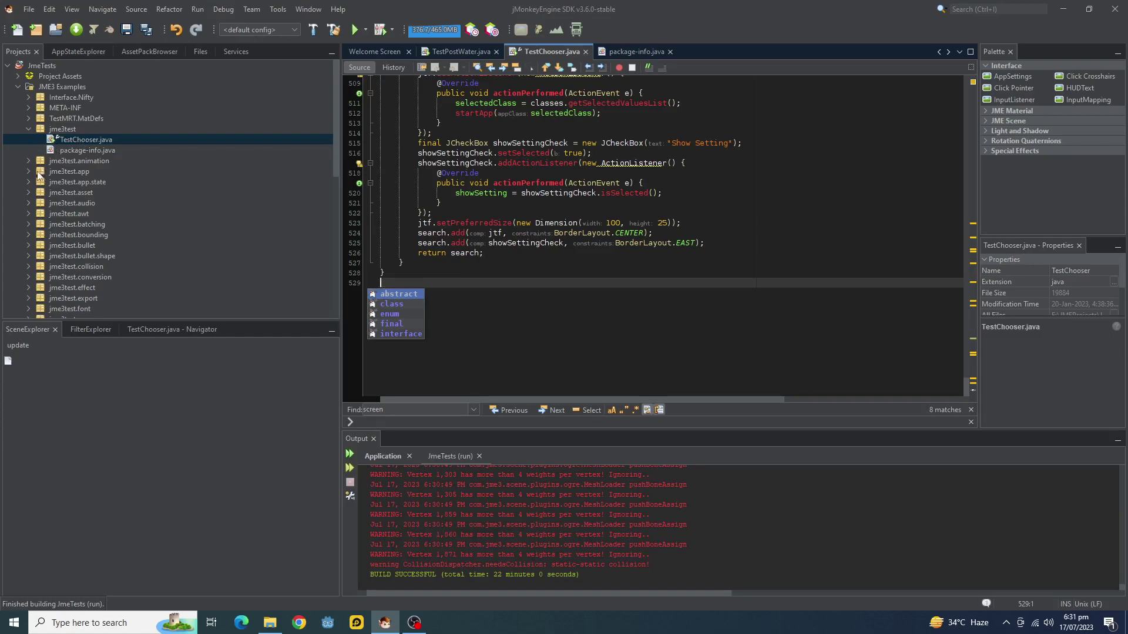
pyautogui.doubleClick(95, 197)
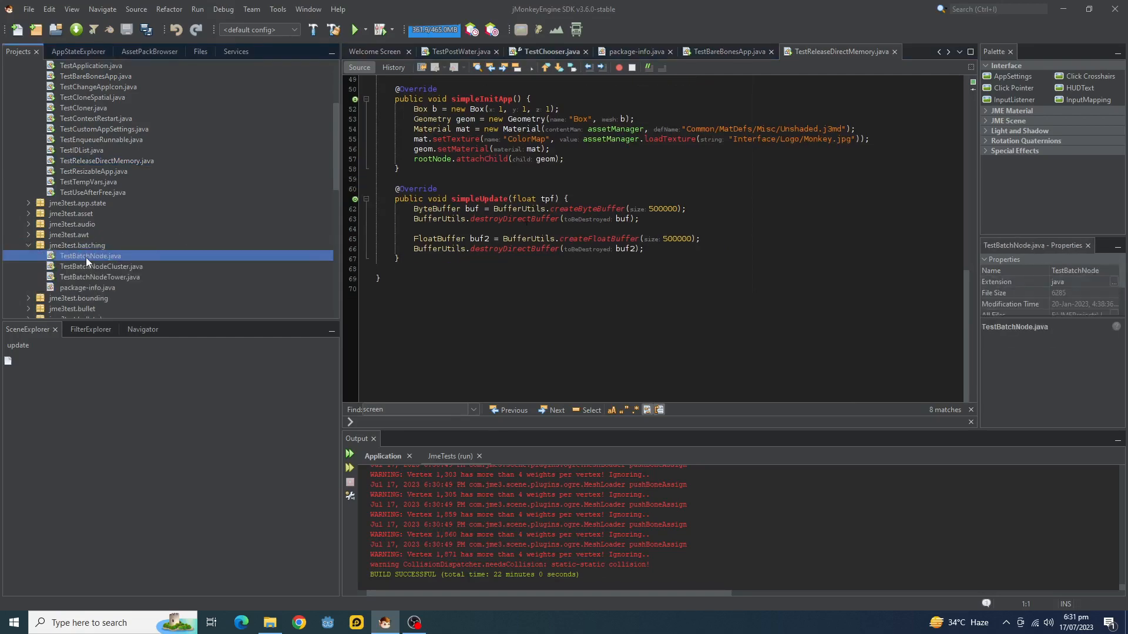
pyautogui.doubleClick(90, 256)
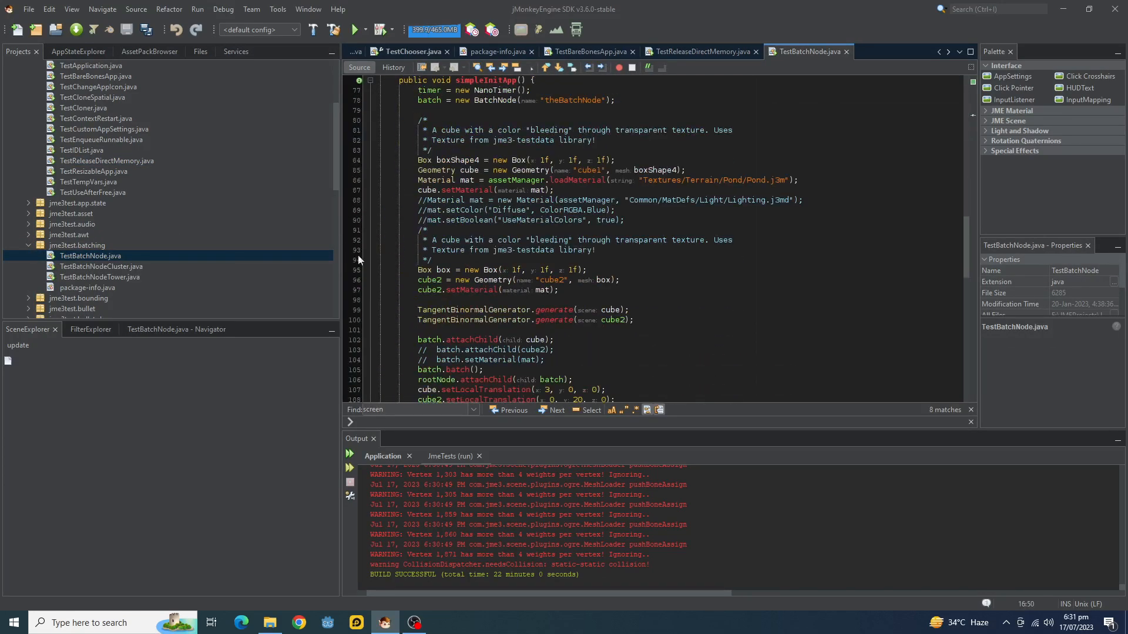